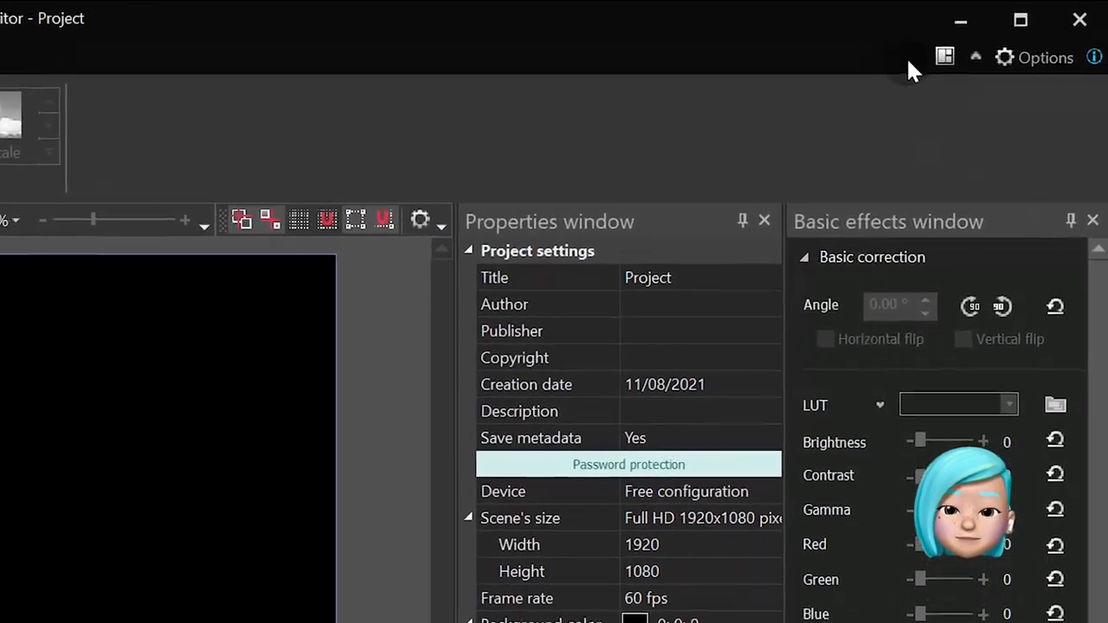
# Step: Add the Fortnite screenshot and trace a white free shape around the character's silhouette
pyautogui.click(945, 57)
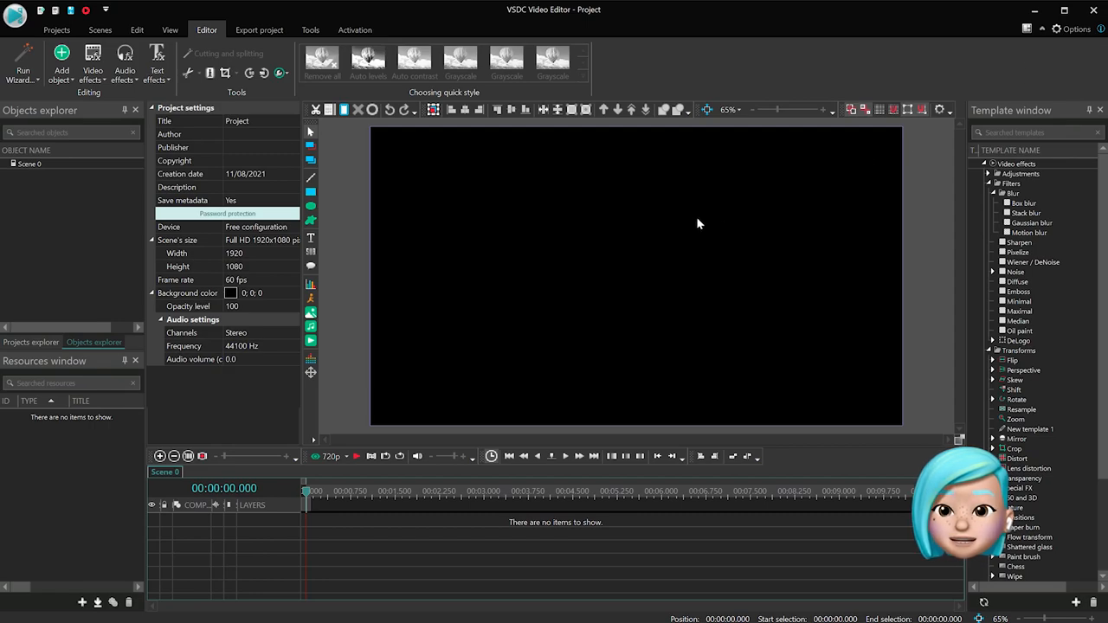
pyautogui.moveTo(454, 182)
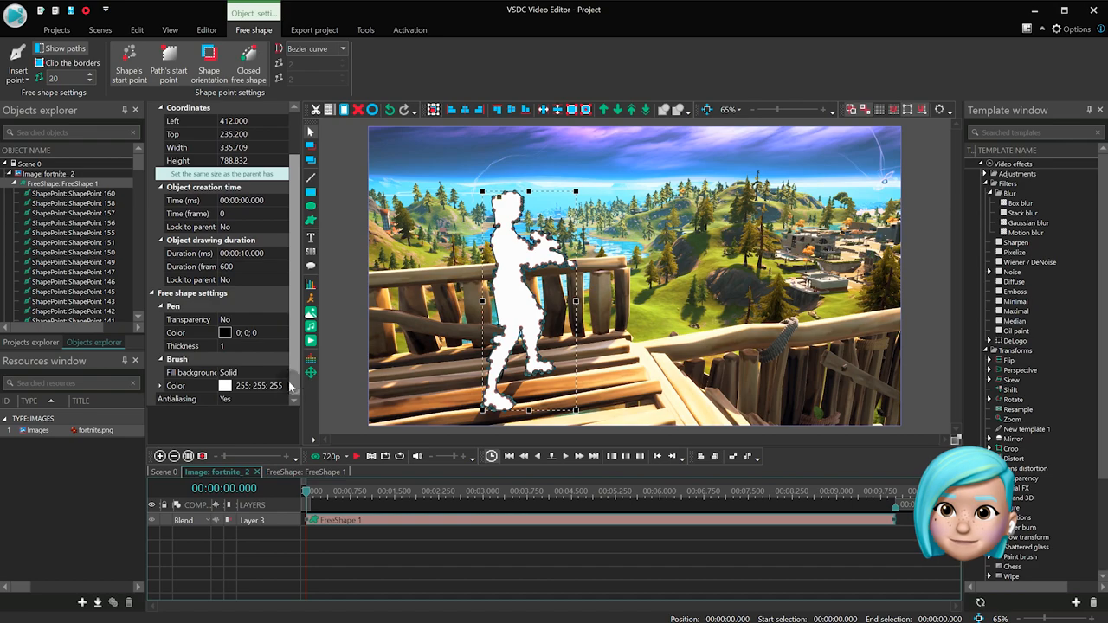
# Step: Give the traced shape a black brush colour and the Inverted mask blend mode
pyautogui.click(225, 385)
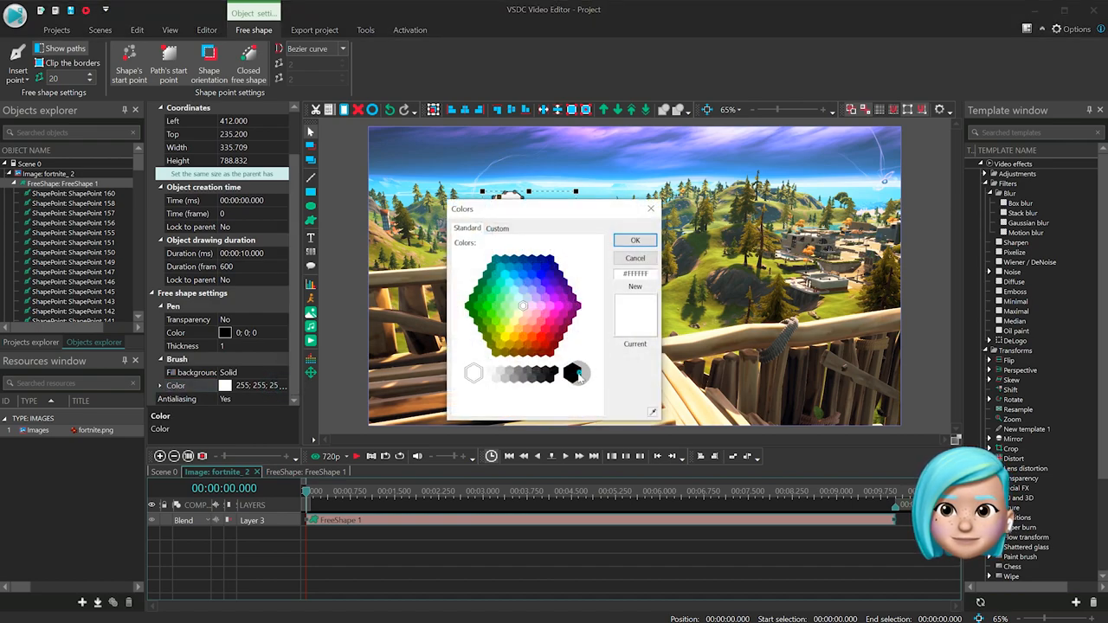
pyautogui.click(633, 239)
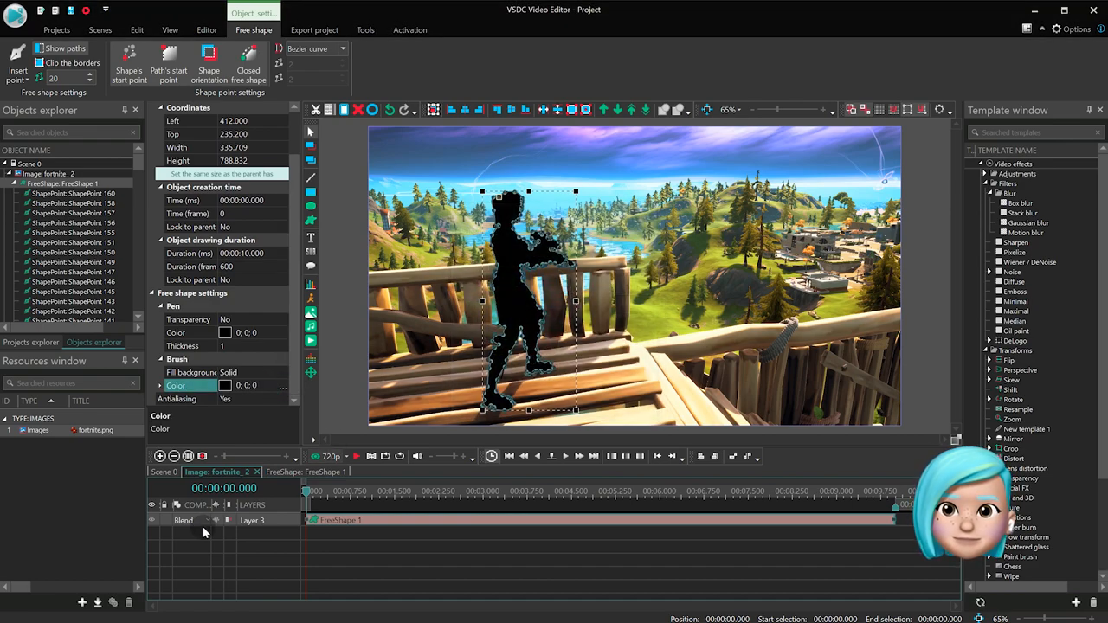
pyautogui.click(184, 520)
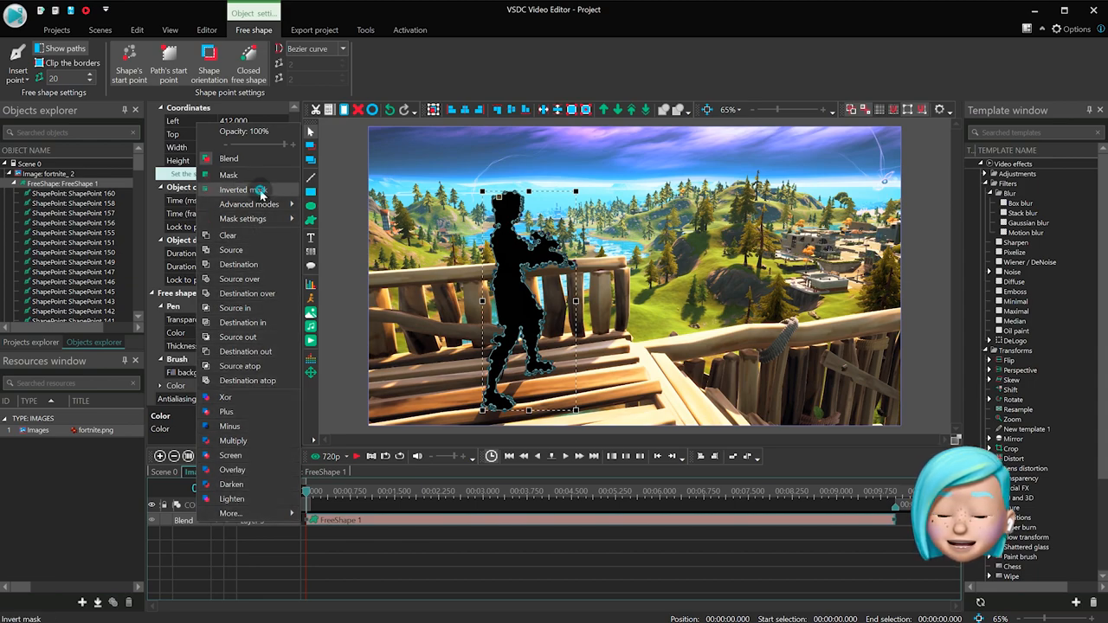
pyautogui.click(242, 188)
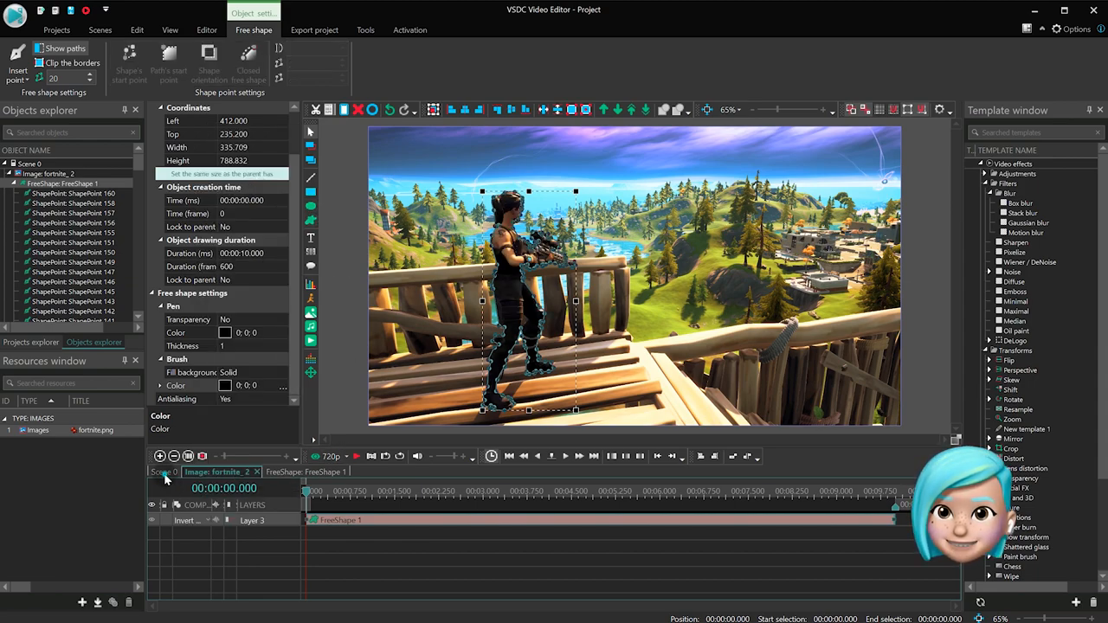
pyautogui.click(206, 29)
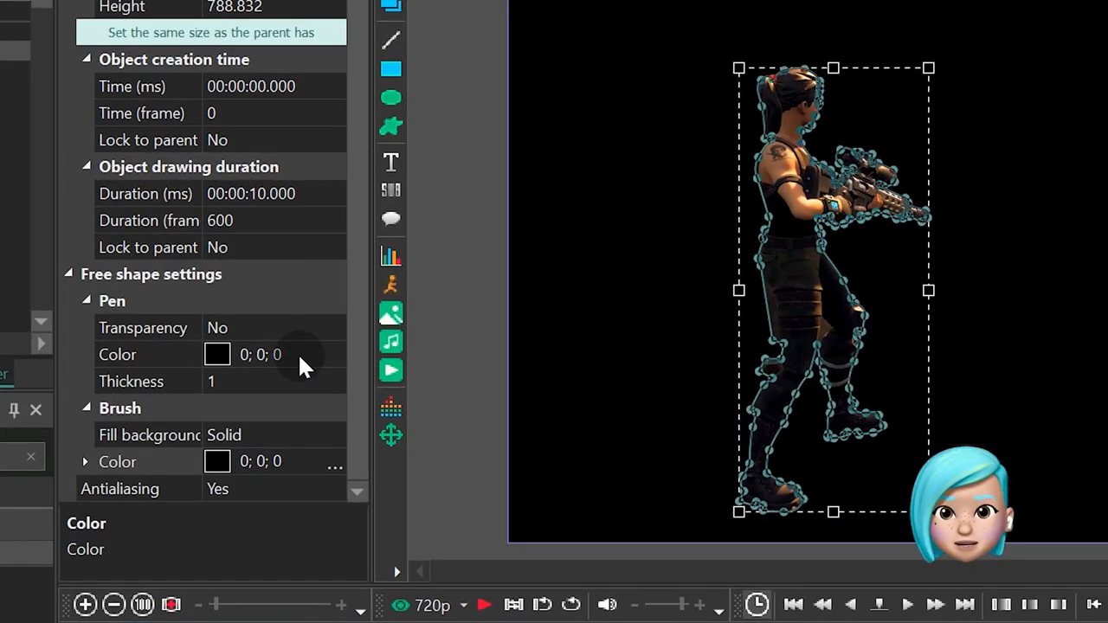
# Step: Give the second shape a white pen of thickness 20, Blend mode and a transparent fill
pyautogui.click(336, 353)
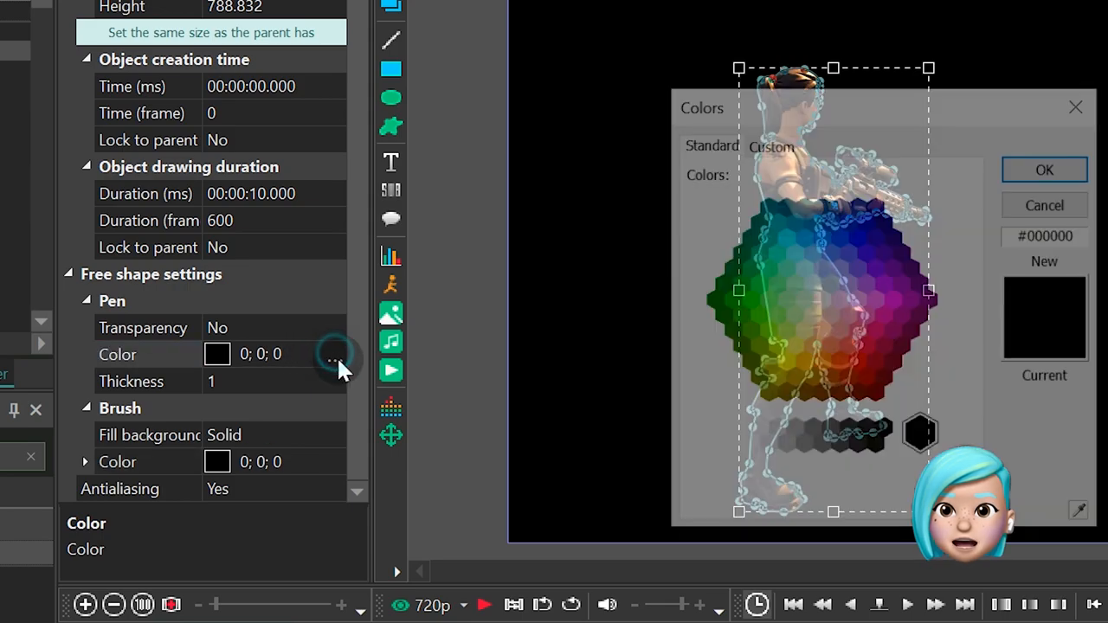
pyautogui.click(1044, 170)
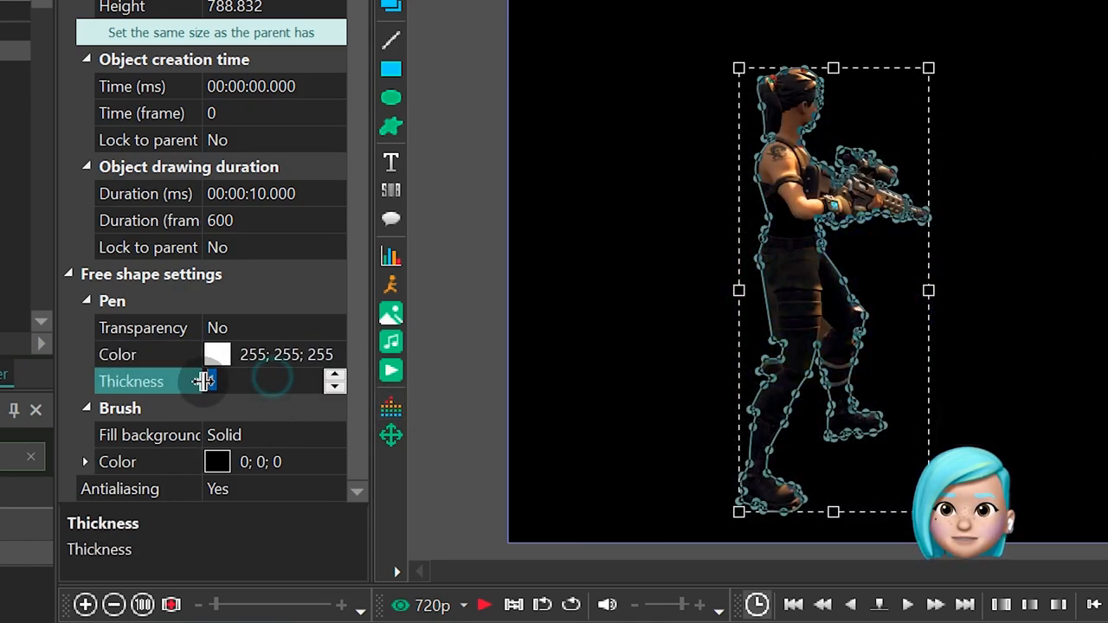
pyautogui.write('10')
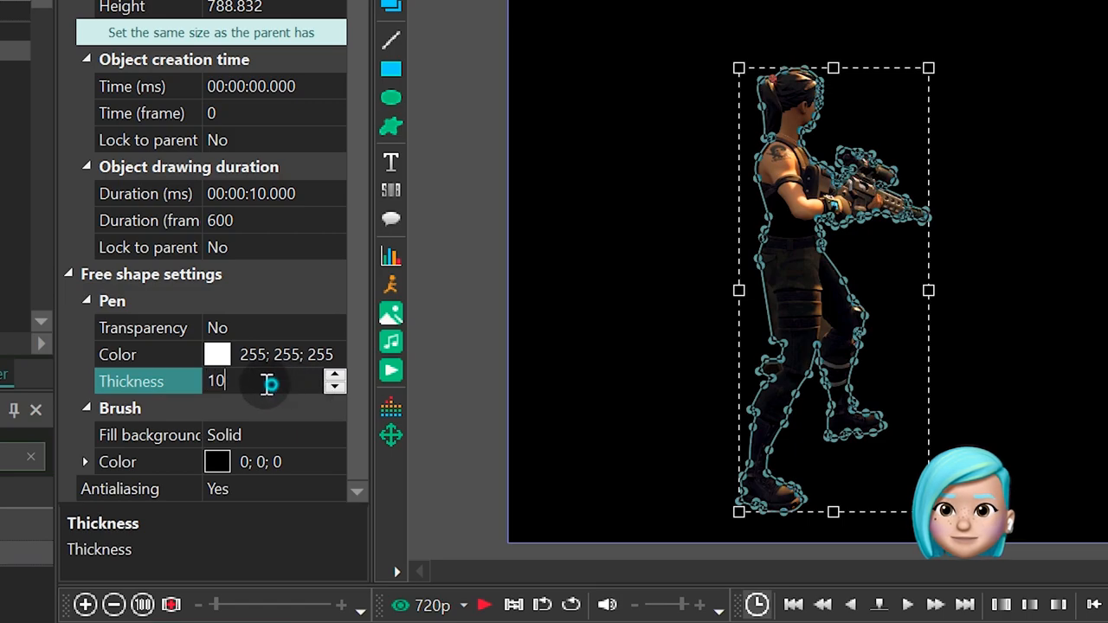
pyautogui.write('20')
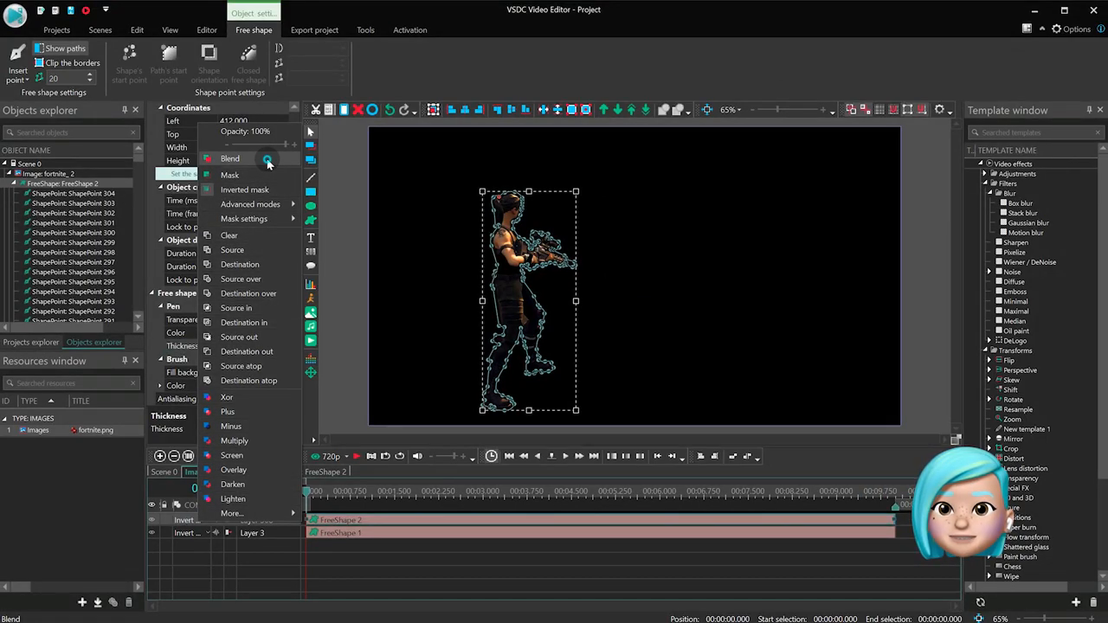
pyautogui.click(230, 175)
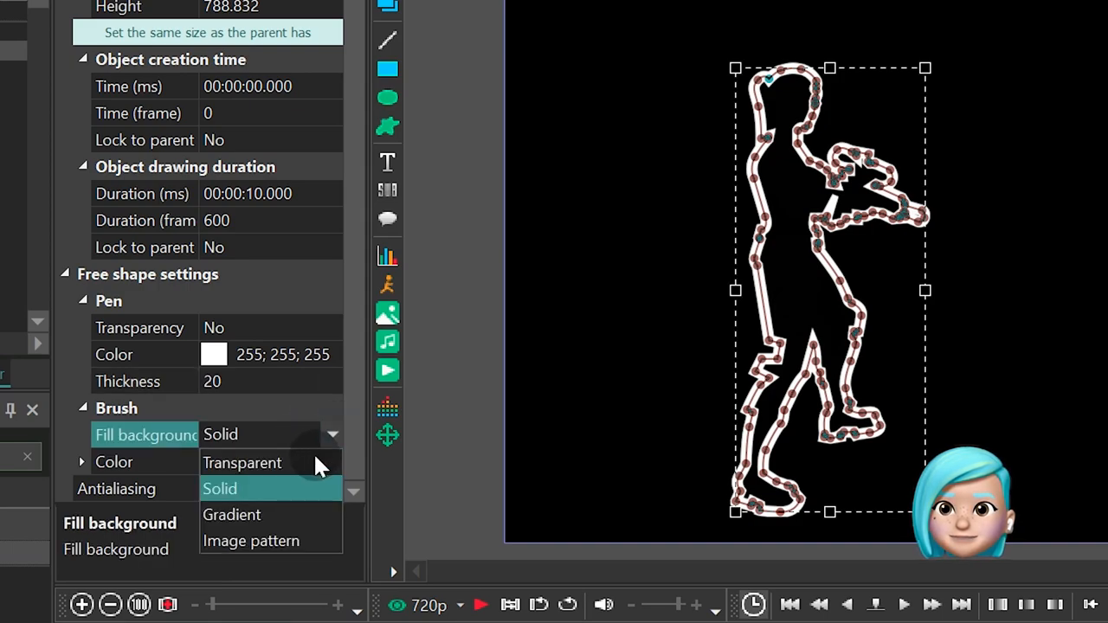
pyautogui.click(242, 462)
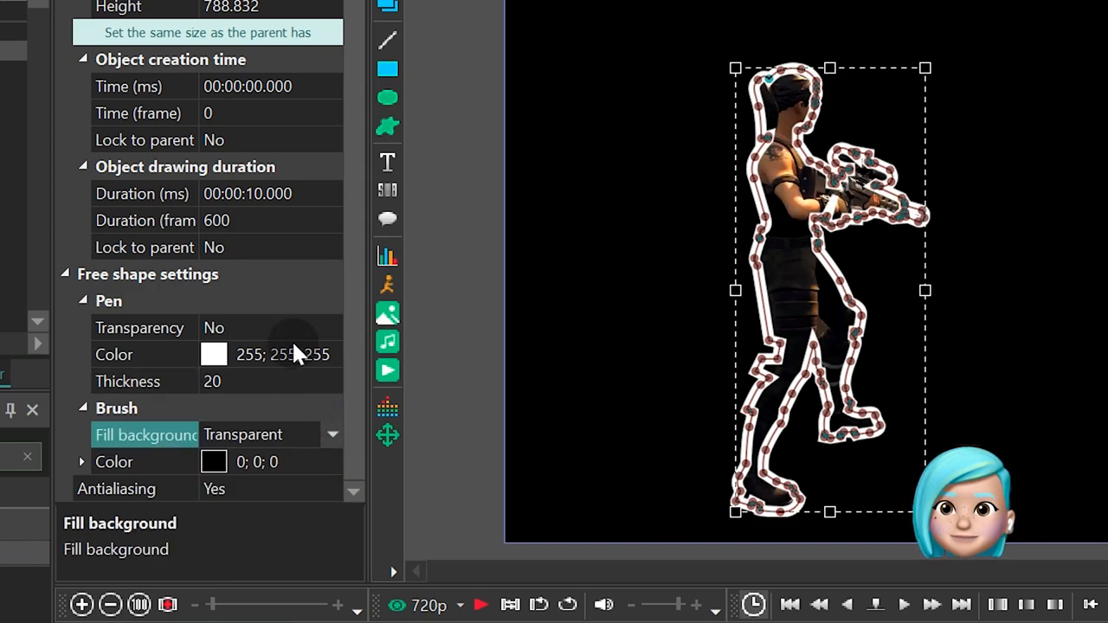
pyautogui.click(211, 381)
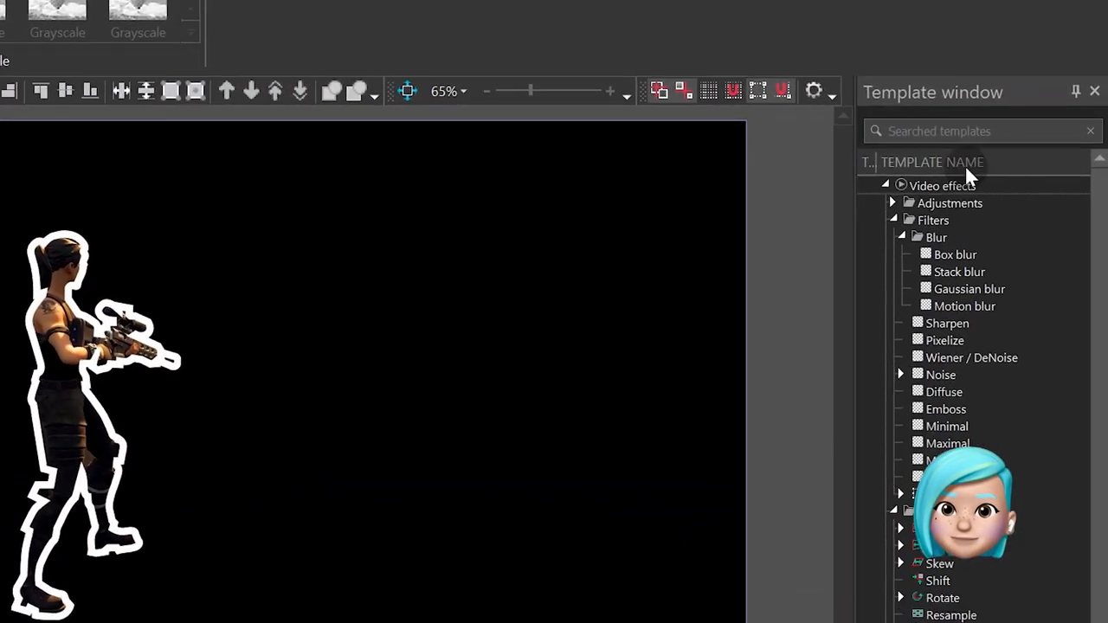
# Step: Apply the Nature > Shadow effect to the outline with distance 0 and a cyan shadow colour
pyautogui.write('shadow')
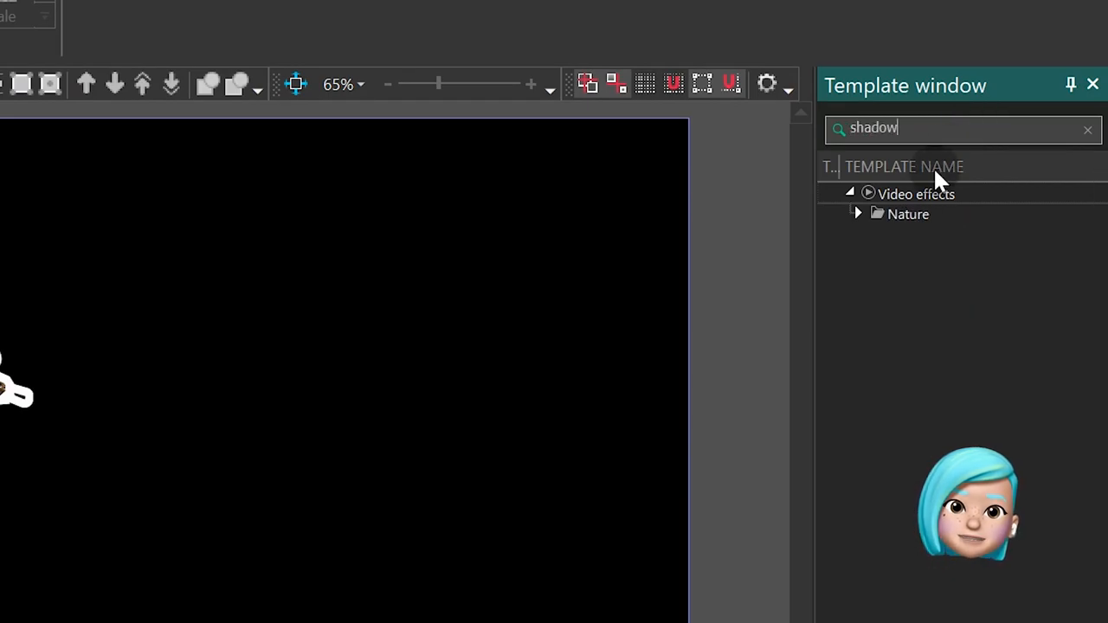
pyautogui.click(858, 214)
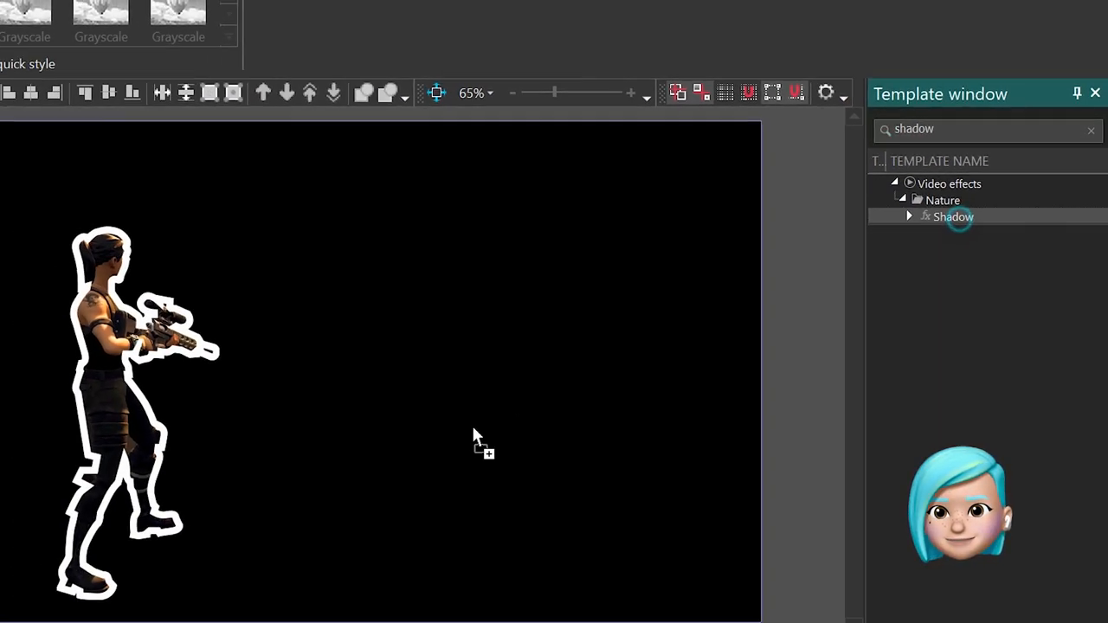
pyautogui.click(952, 216)
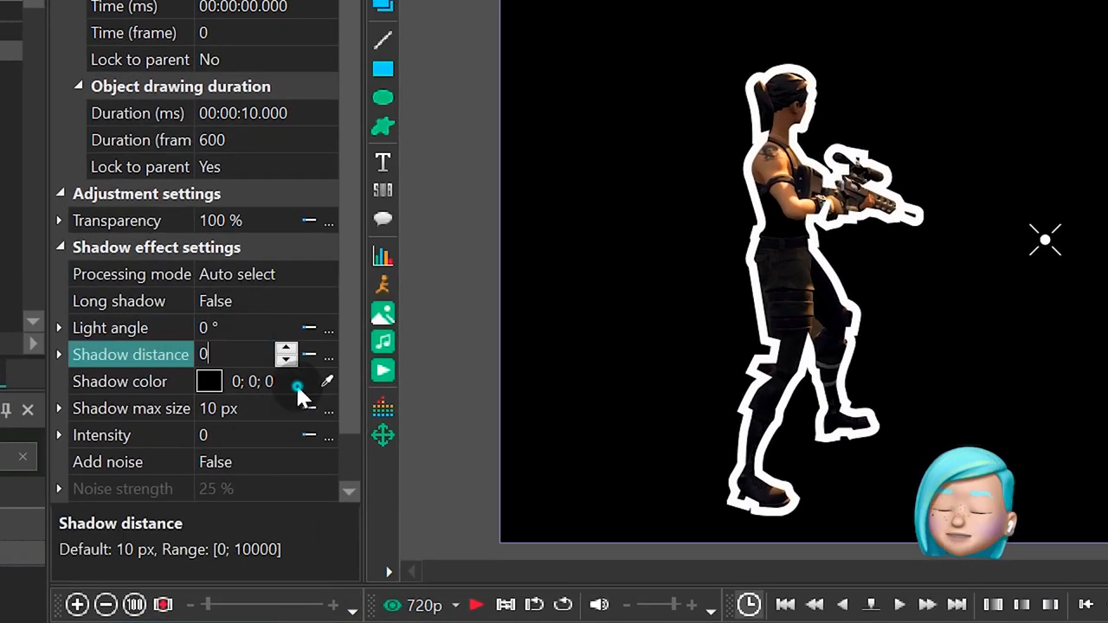
pyautogui.click(304, 380)
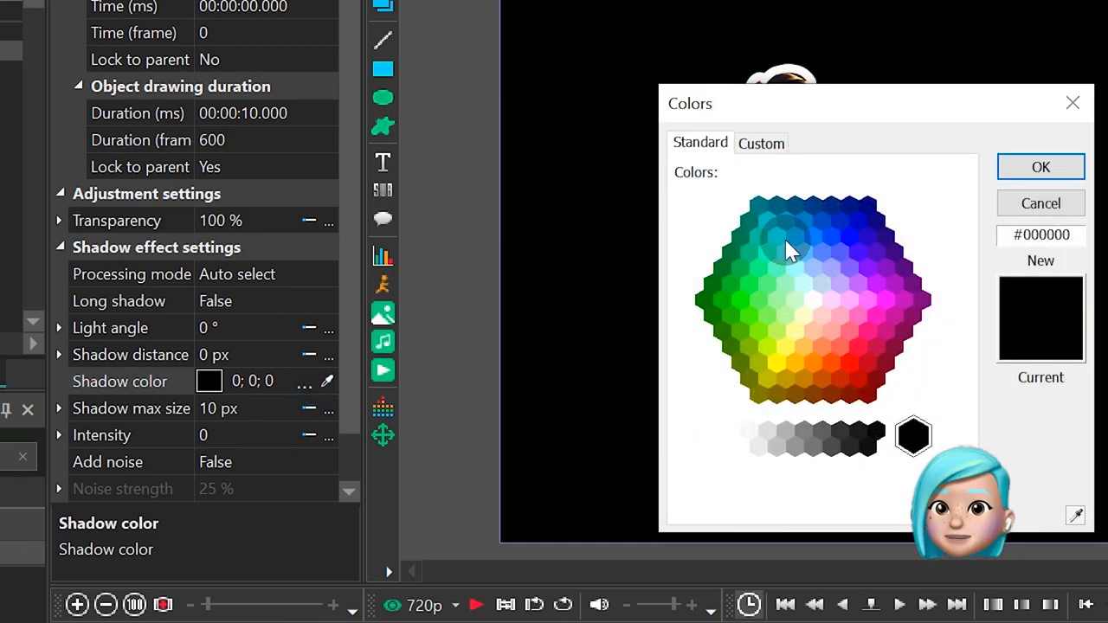
pyautogui.click(1041, 166)
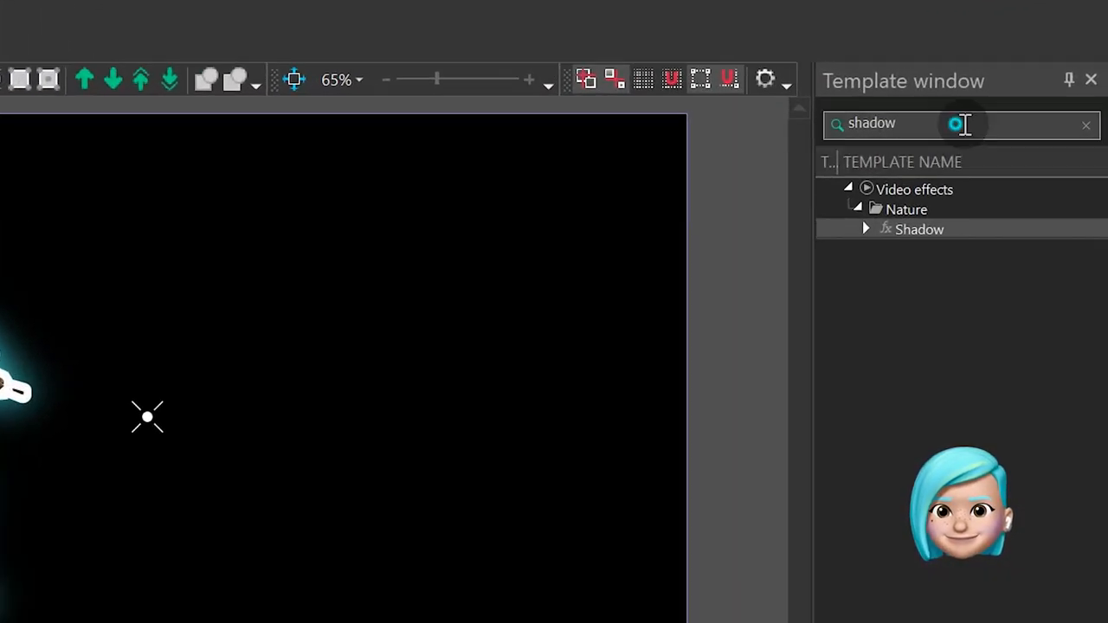
# Step: Apply the Transforms > Distort effect and switch its type from Faceted glass to Wave
pyautogui.write('disto')
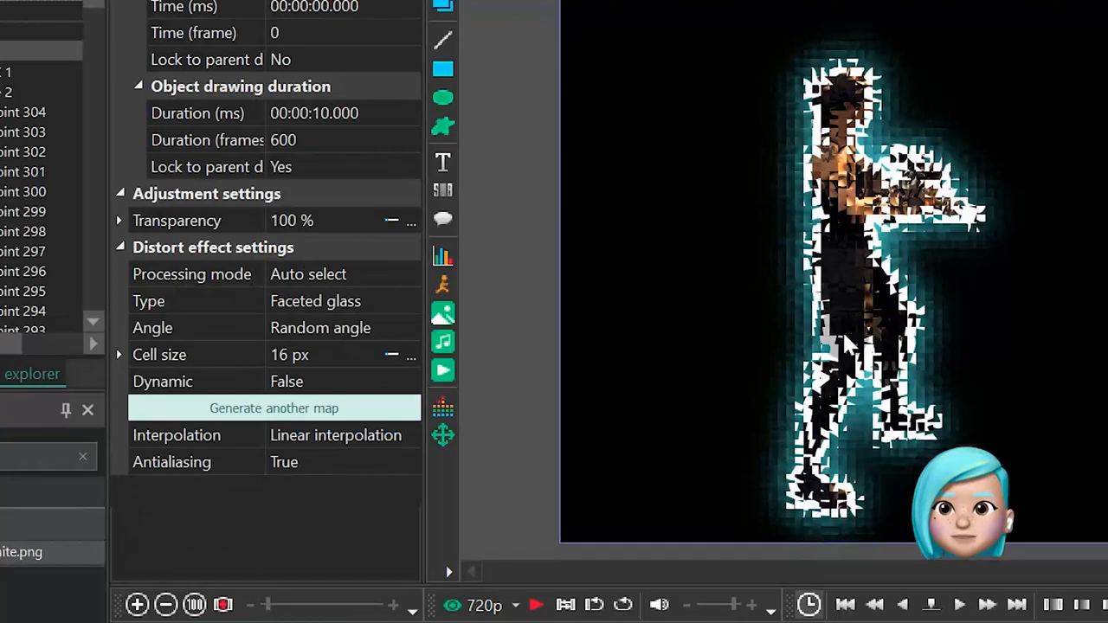
pyautogui.click(408, 301)
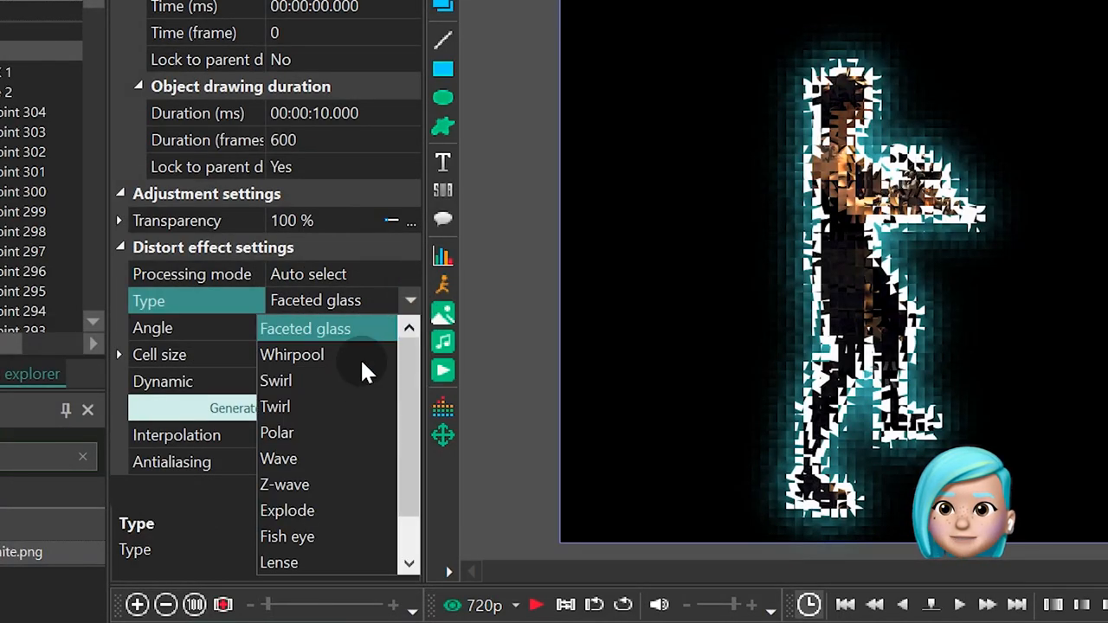
pyautogui.click(279, 459)
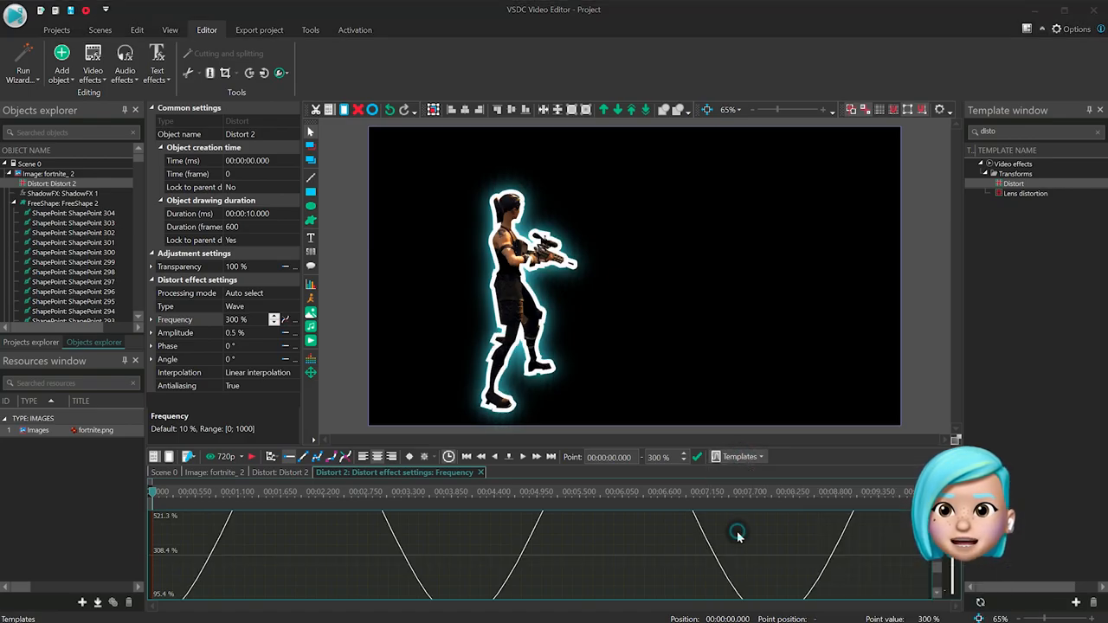
# Step: Set the Frequency curve template to minimum 280, maximum 320 with frequency 50, and confirm
pyautogui.click(738, 457)
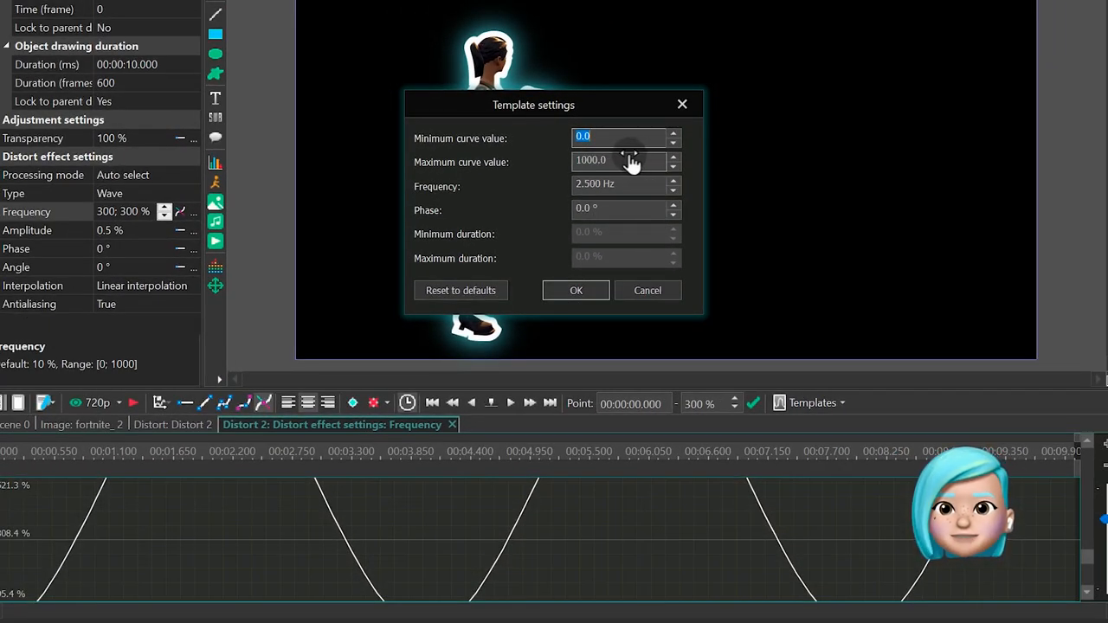
pyautogui.write('280.0')
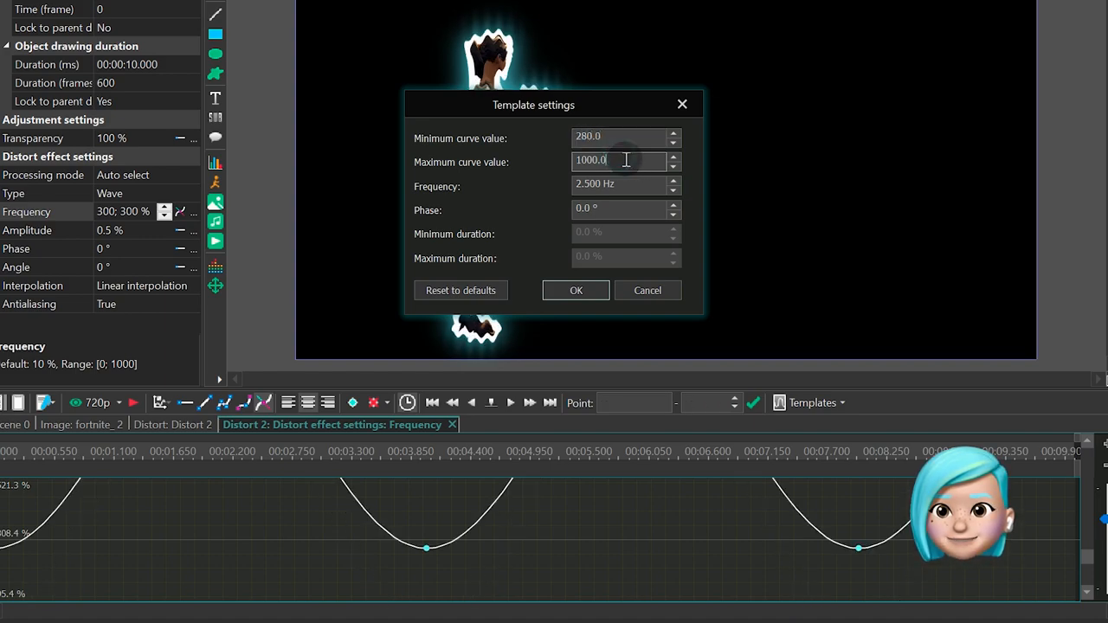
pyautogui.write('320')
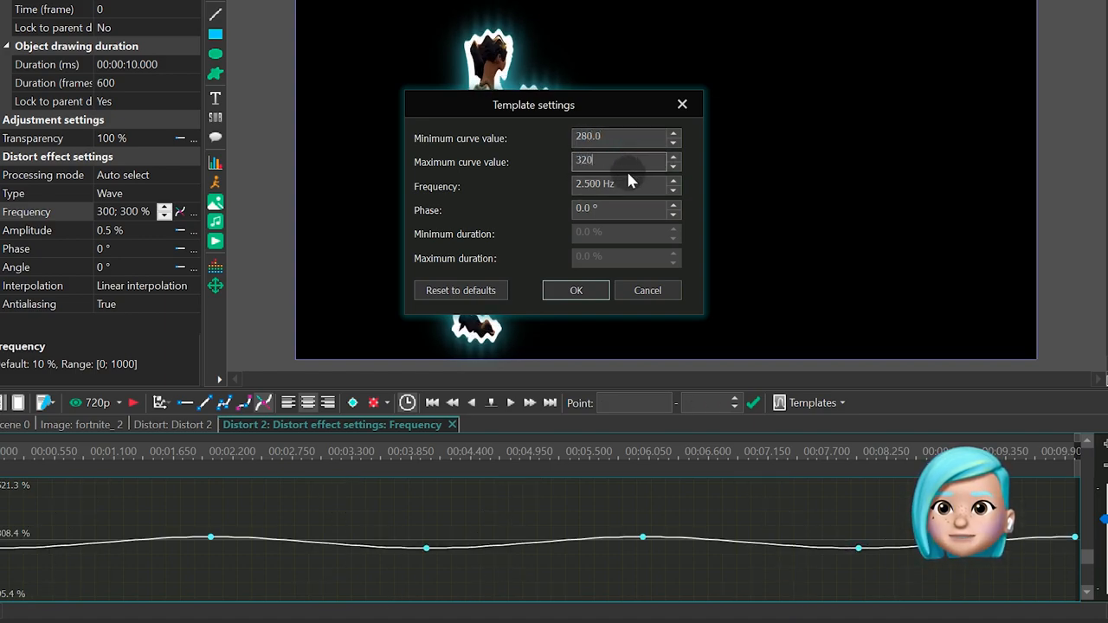
pyautogui.click(620, 184)
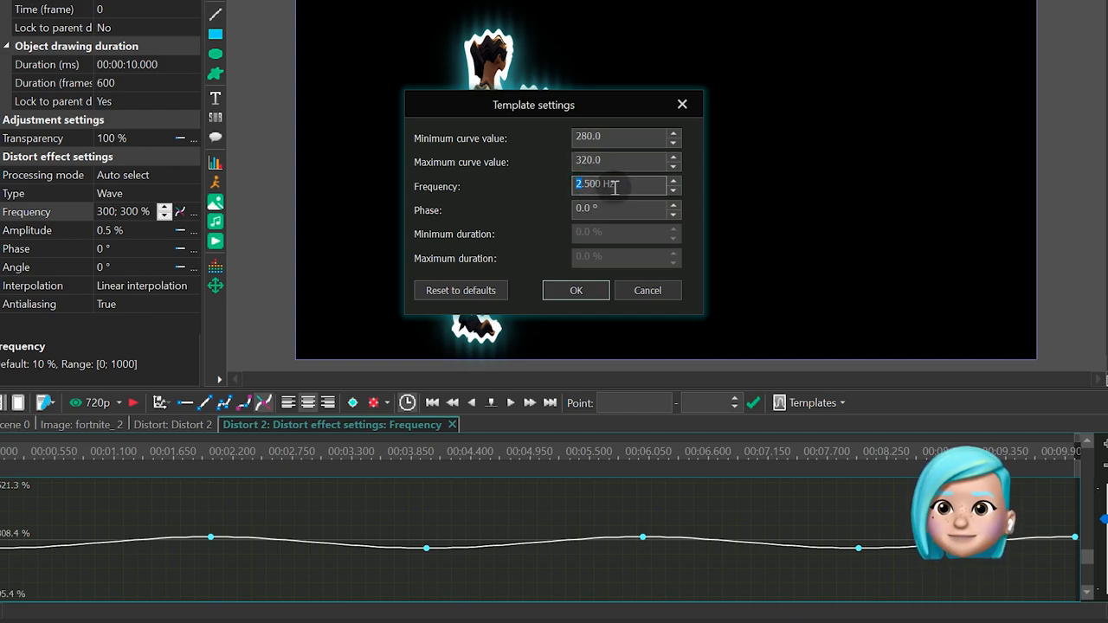
pyautogui.write('50.000')
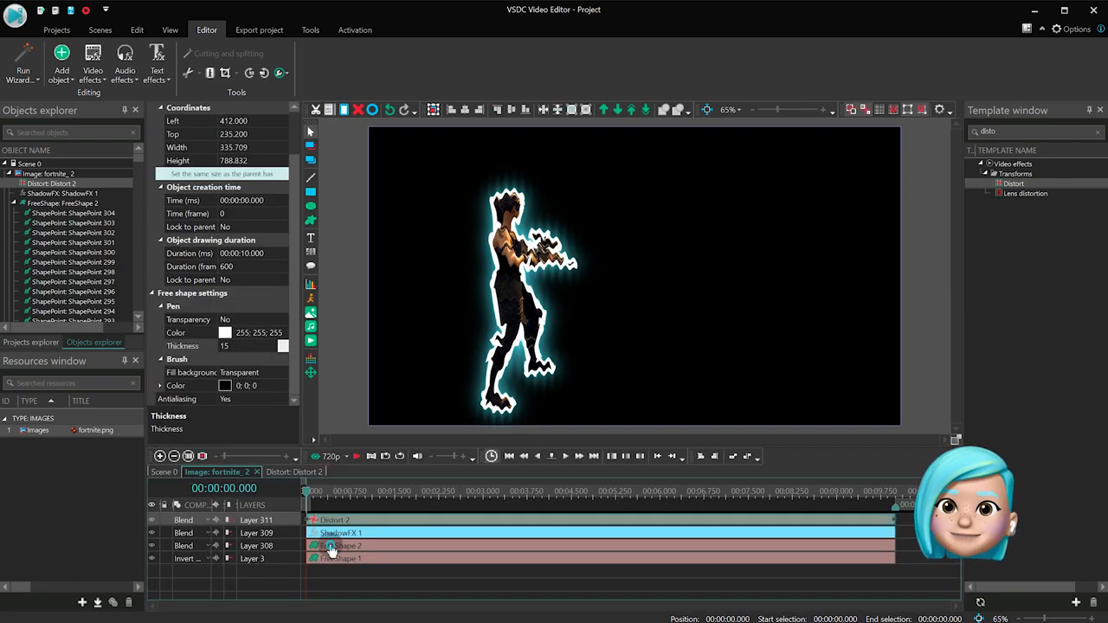
# Step: Show the original Fortnite layer in Scene 0 and blend the outlined character layer in Screen mode
pyautogui.click(341, 546)
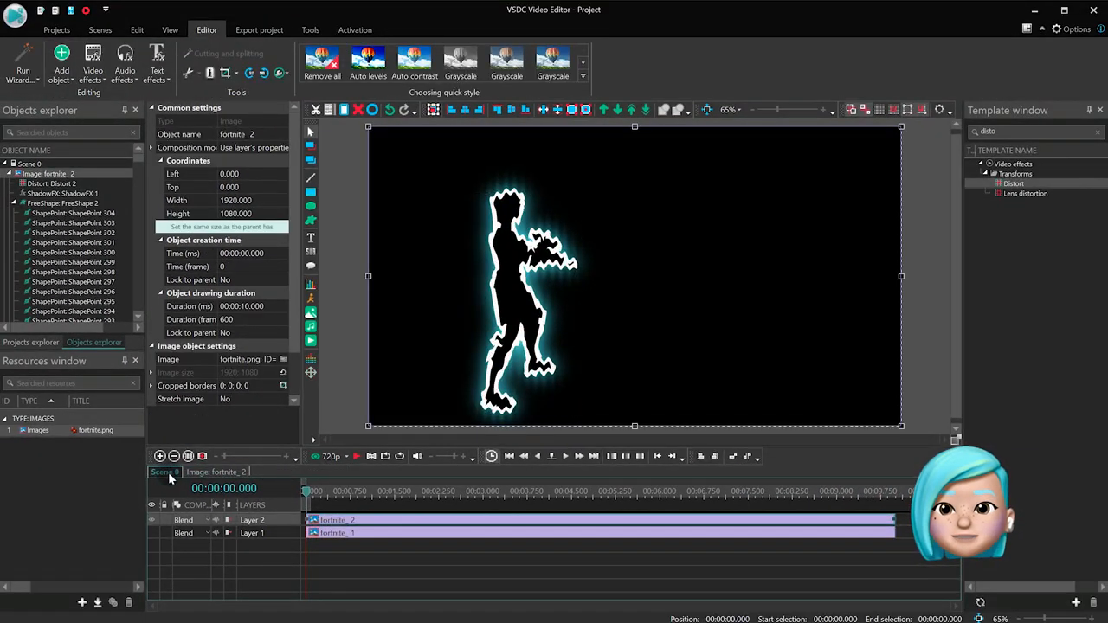
pyautogui.click(184, 519)
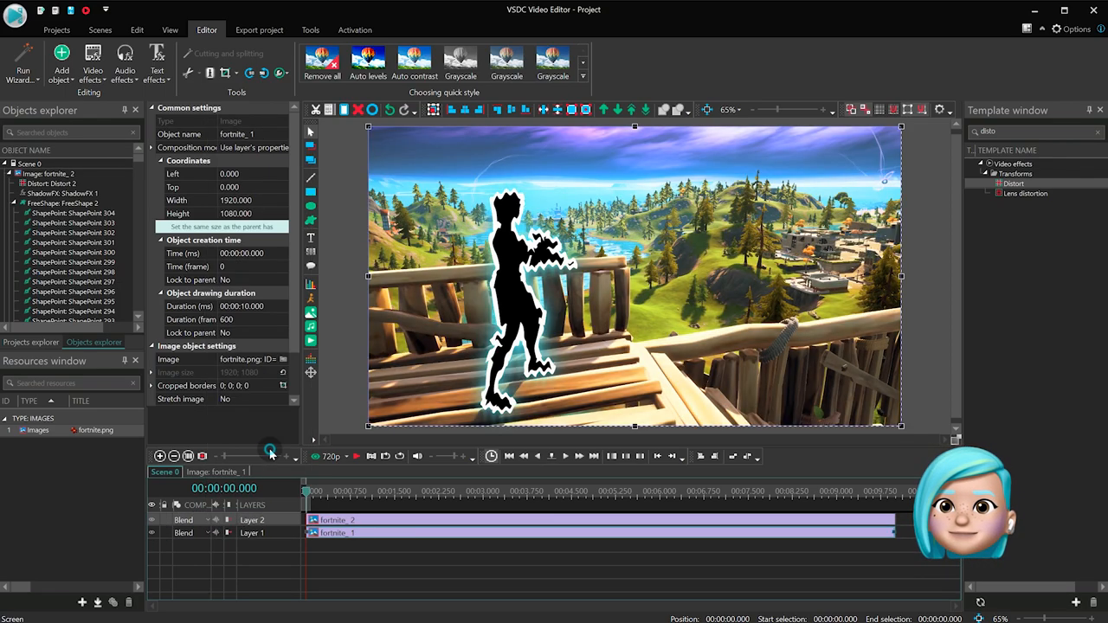
pyautogui.click(187, 519)
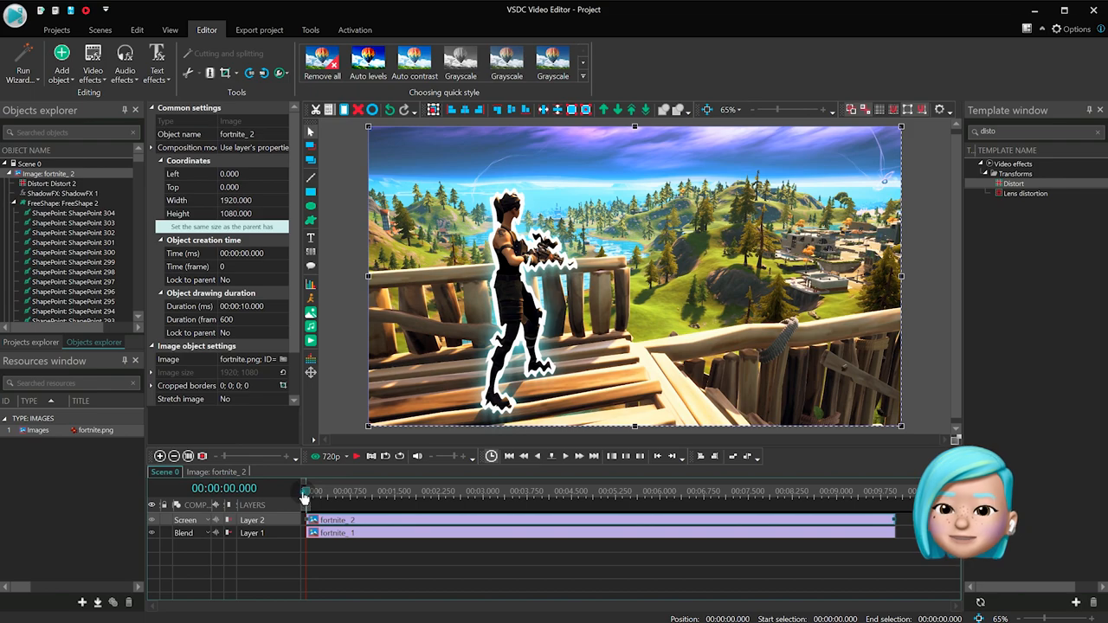